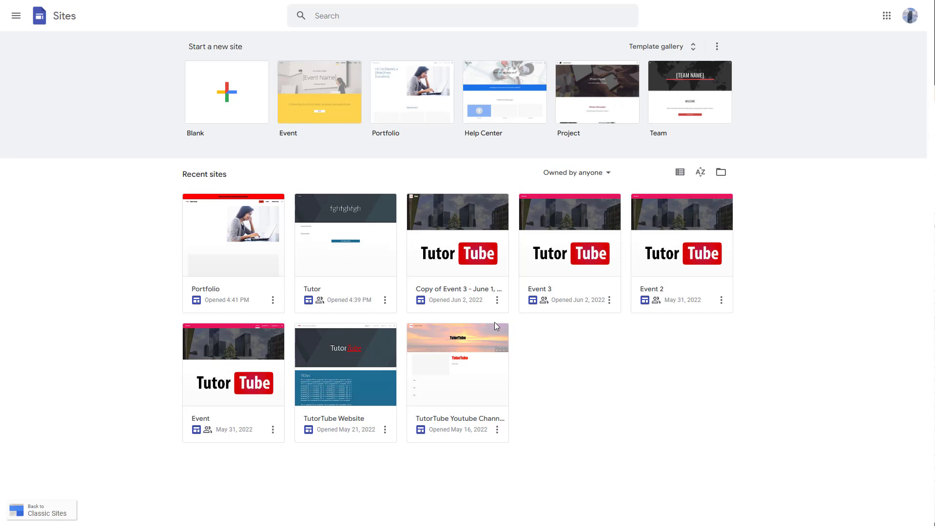
pyautogui.moveTo(567, 290)
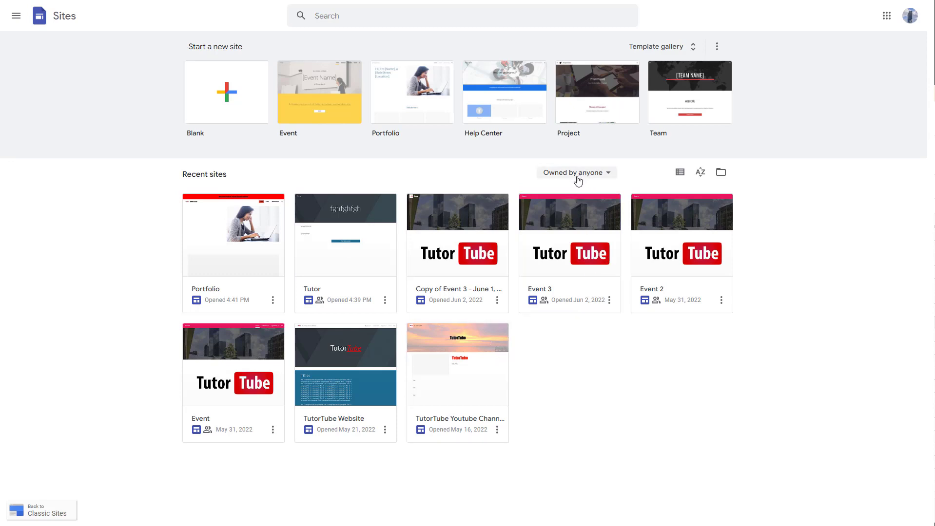
# - Filter recent sites to 'Owned by me', then to 'Not owned by me', leaving only Tutor
pyautogui.click(574, 172)
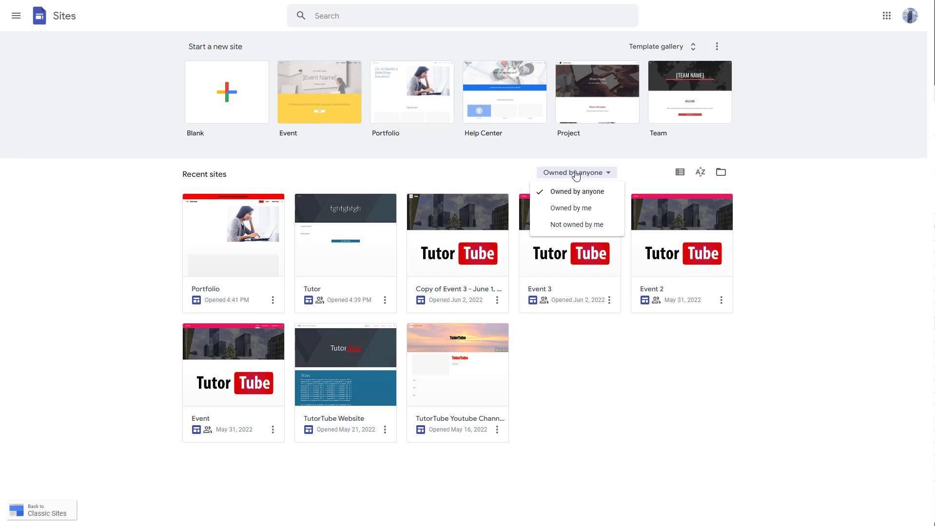
pyautogui.click(570, 208)
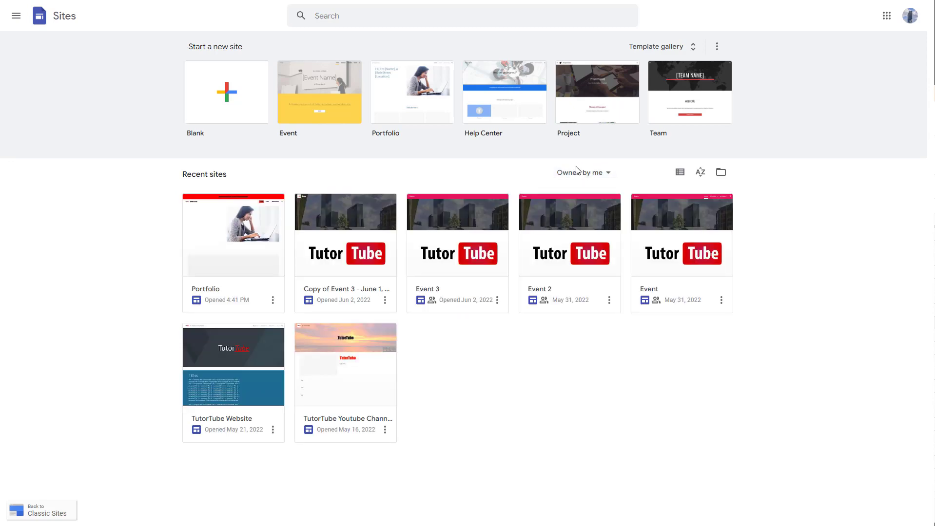
pyautogui.moveTo(730, 252)
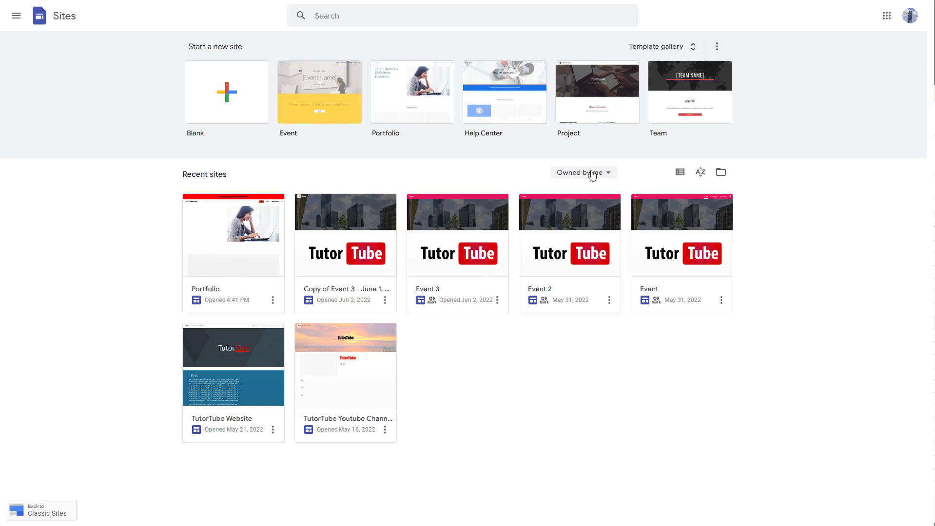
pyautogui.click(581, 172)
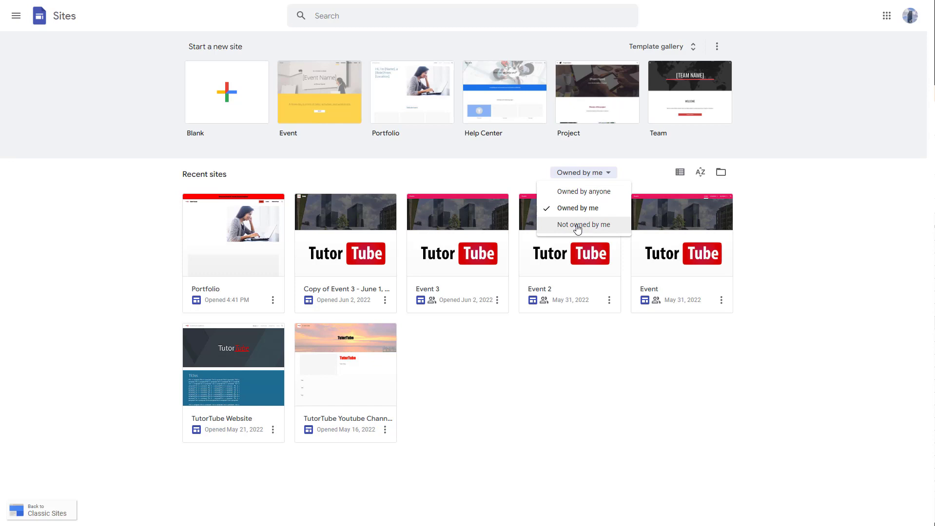
pyautogui.click(582, 225)
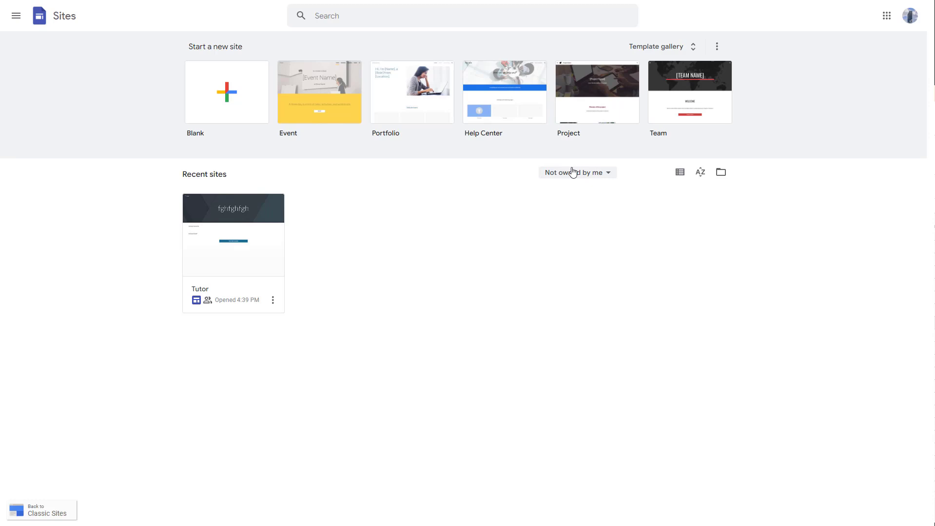
# - Reset the filter to 'Owned by anyone' and switch recent sites to list view
pyautogui.click(573, 172)
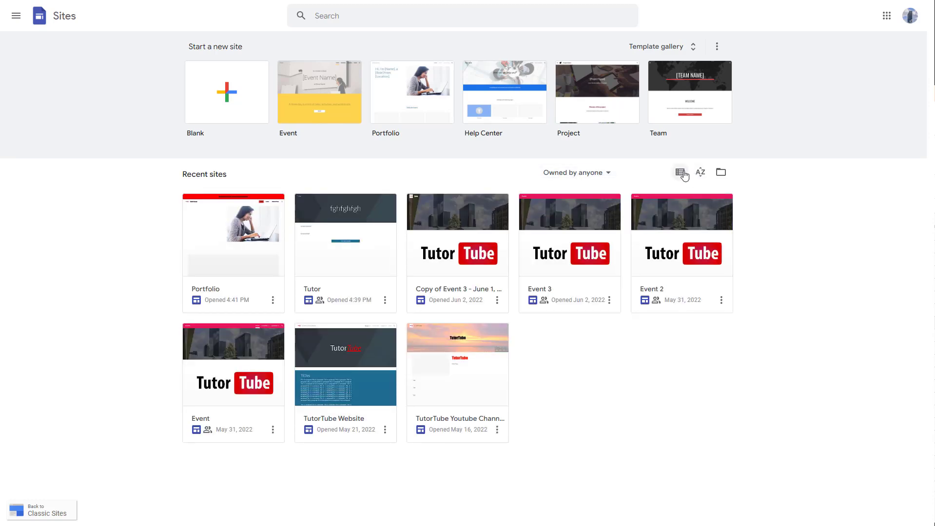
pyautogui.moveTo(679, 172)
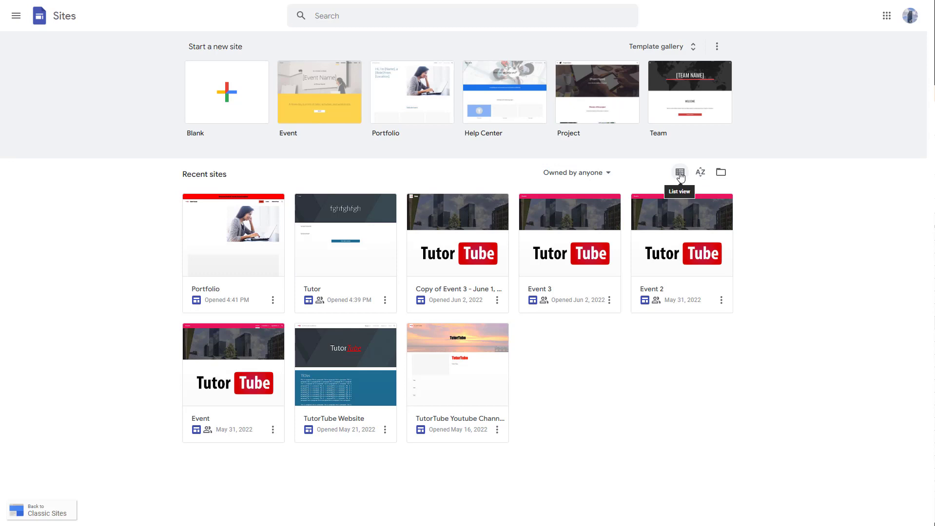
pyautogui.click(680, 172)
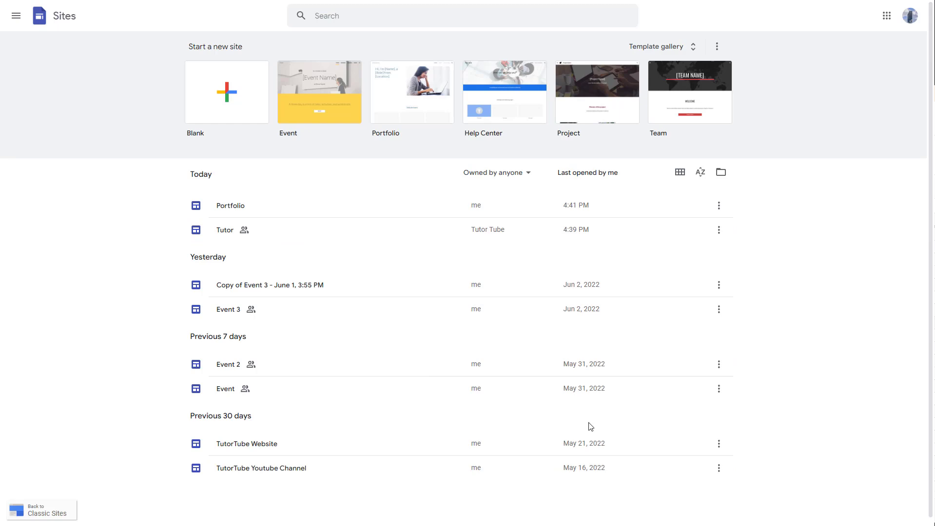
pyautogui.moveTo(720, 246)
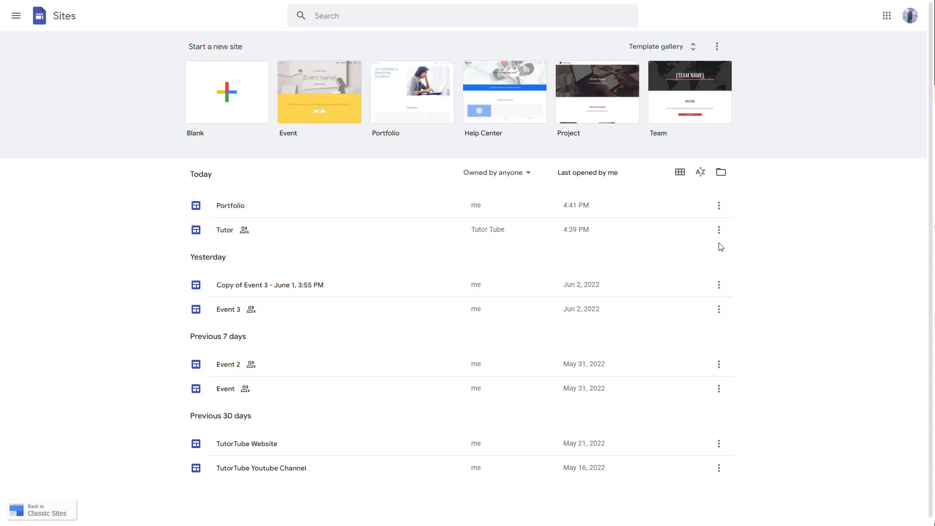
pyautogui.click(720, 229)
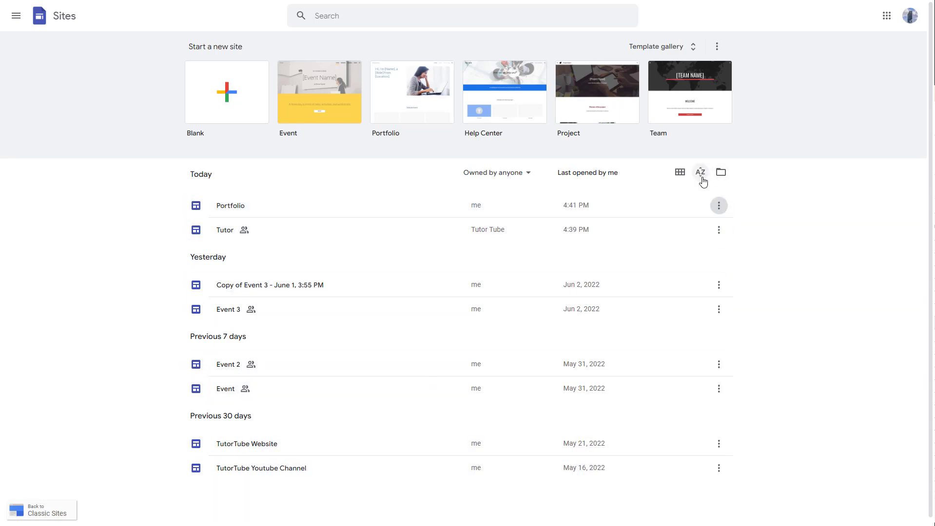
# - Sort the site list by 'Last modified' and reopen the sort choices
pyautogui.click(700, 173)
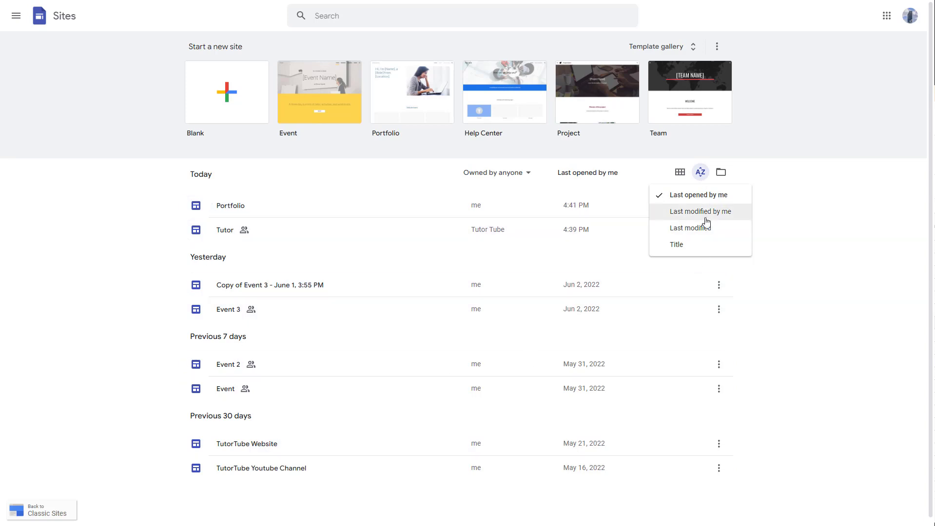
pyautogui.moveTo(715, 231)
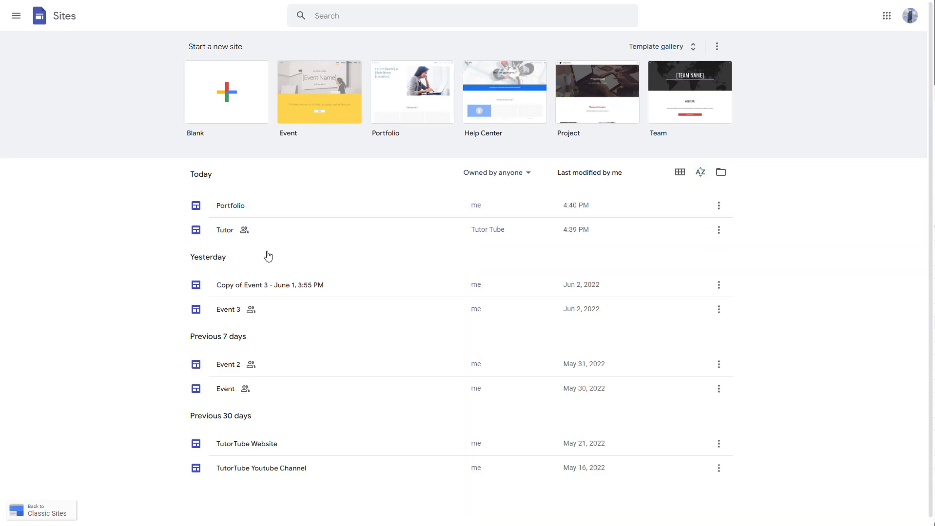
pyautogui.click(700, 173)
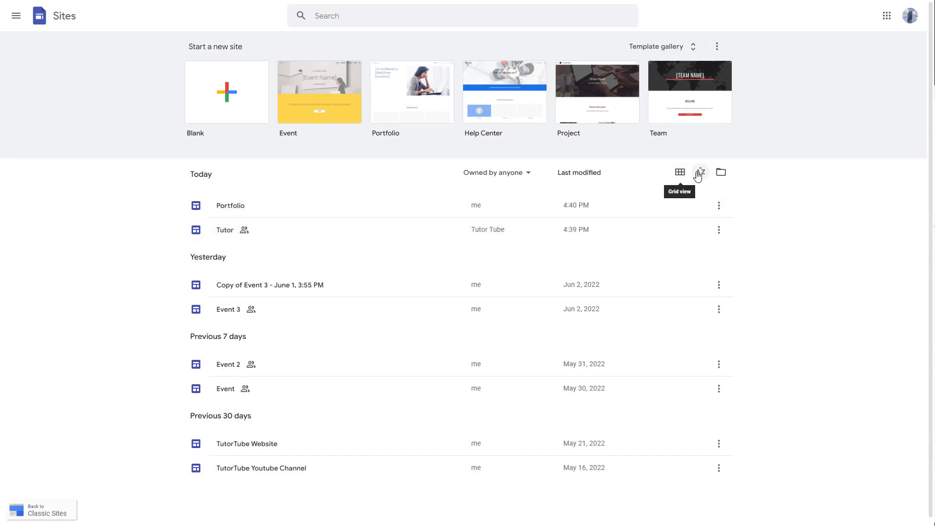
pyautogui.click(699, 172)
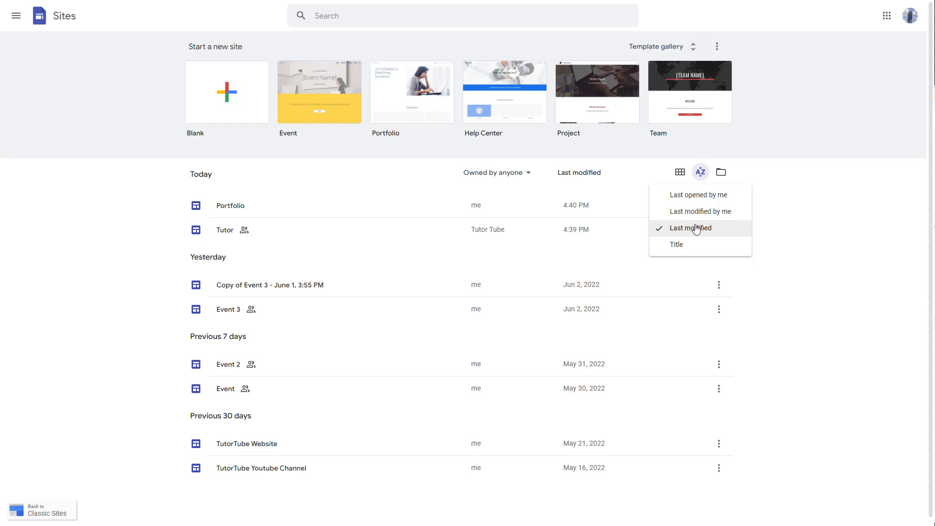
pyautogui.moveTo(677, 245)
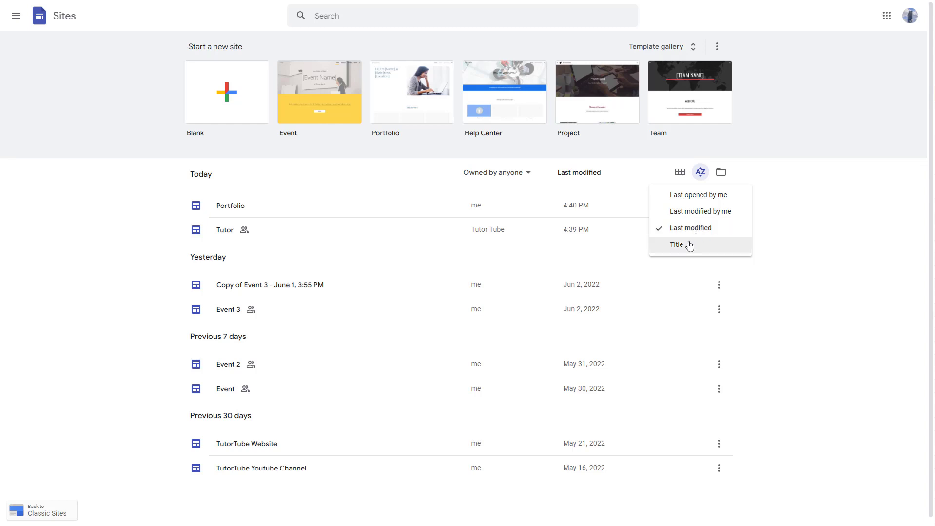
# - Sort the site list alphabetically by 'Title'
pyautogui.click(676, 245)
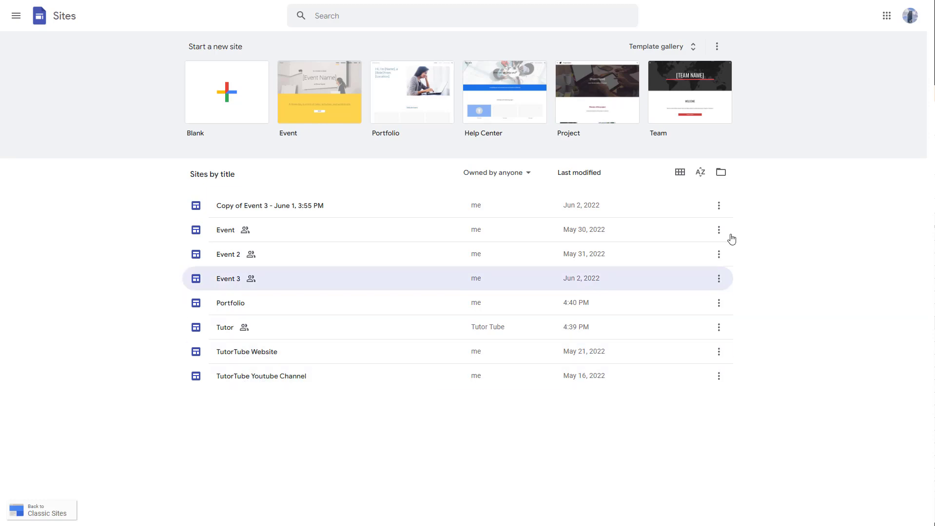
pyautogui.click(699, 173)
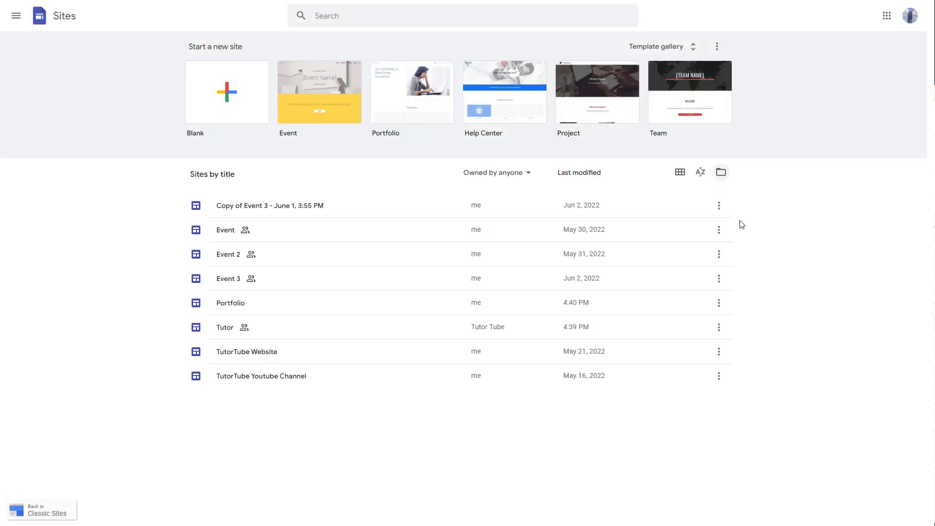
pyautogui.moveTo(845, 336)
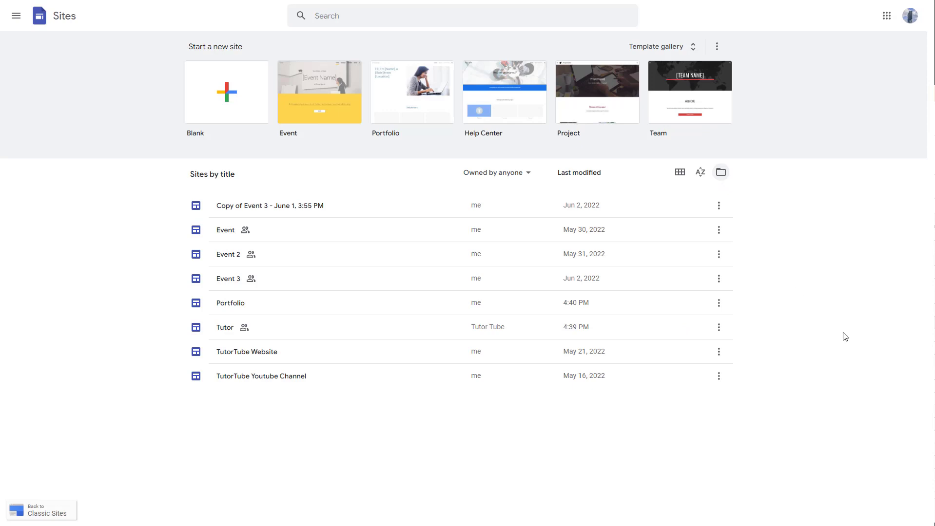